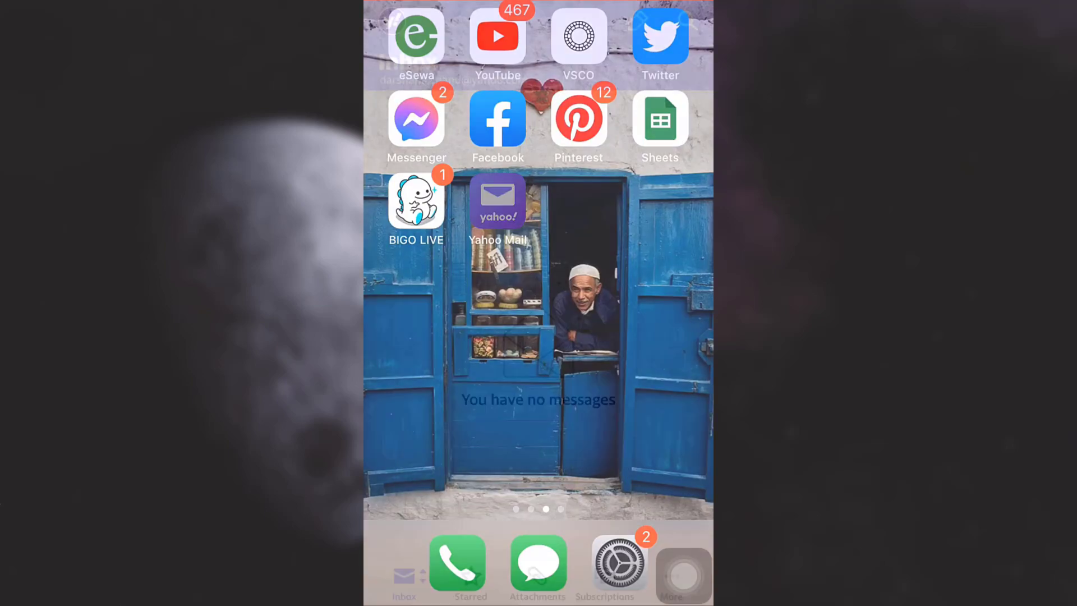
# - Launch Yahoo Mail from the Home Screen to its empty inbox
pyautogui.click(497, 200)
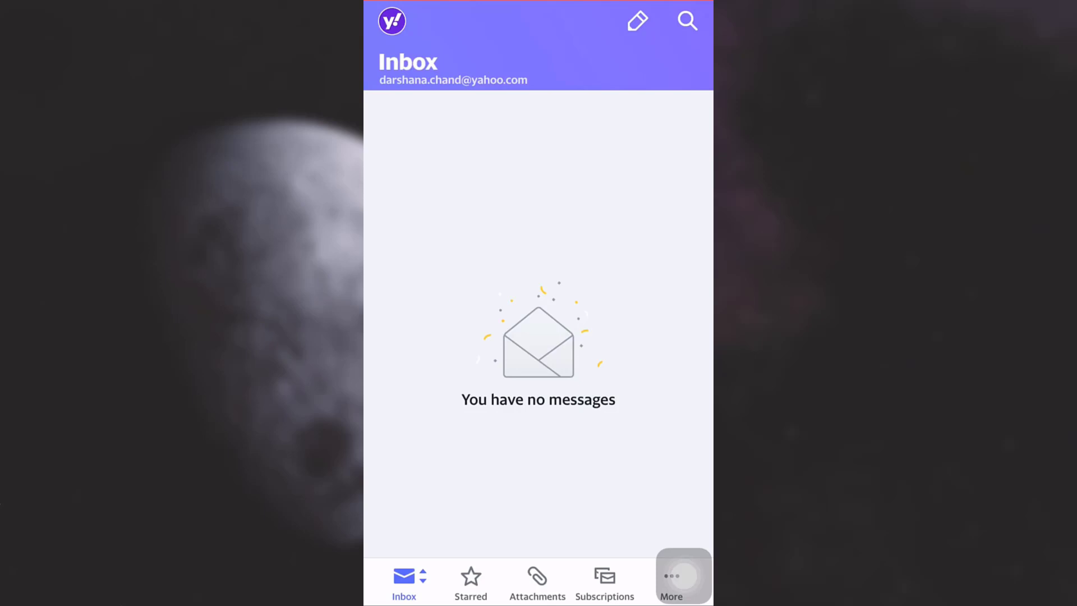
# - Go from More's Settings to Manage accounts, listing the three linked accounts
pyautogui.click(391, 21)
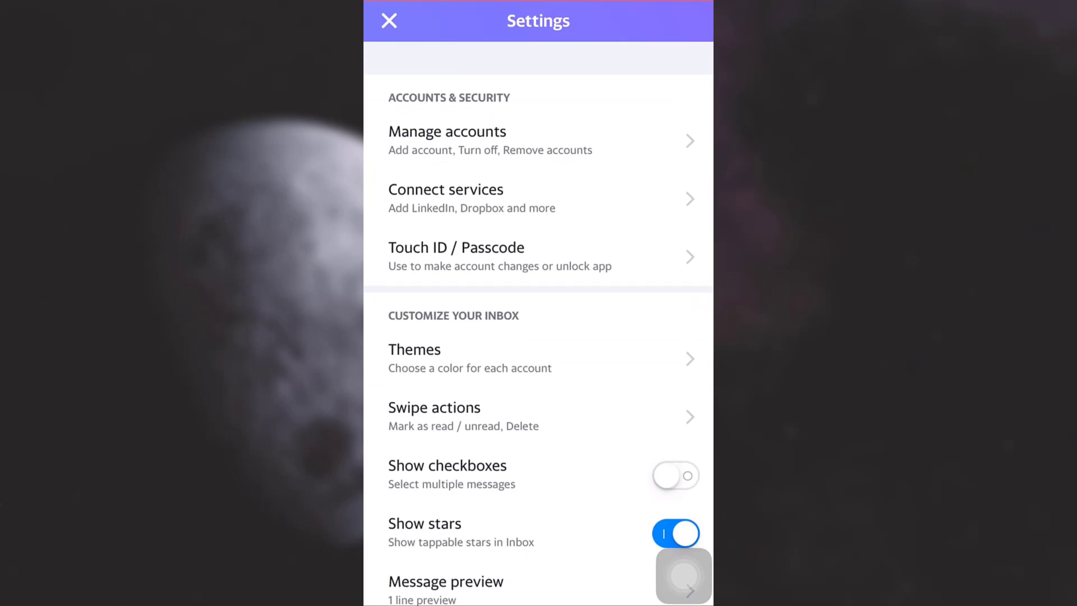
pyautogui.click(446, 141)
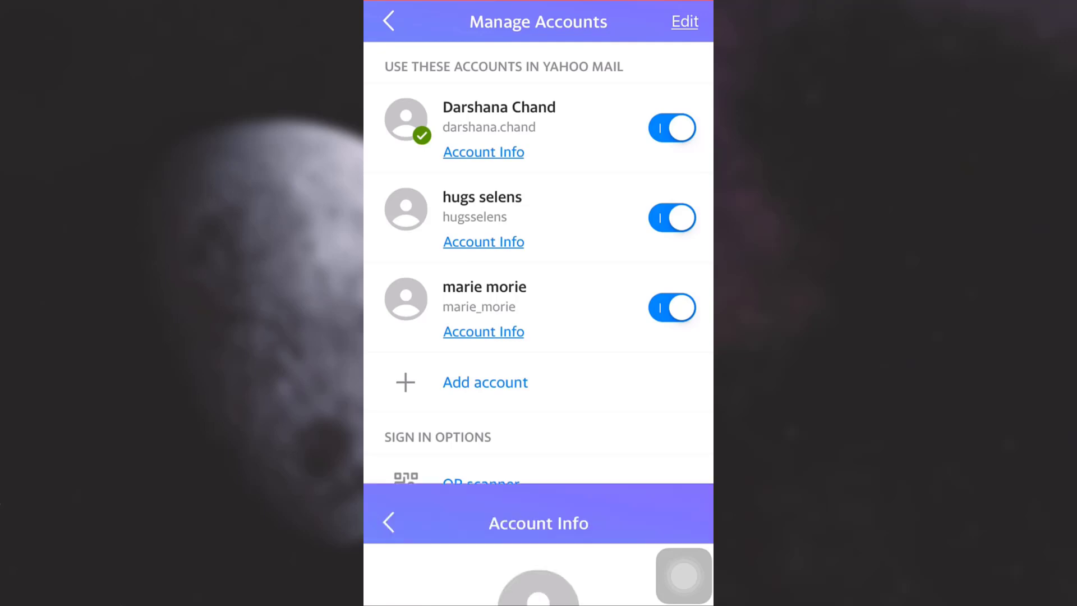
# - Start a password change from the first account's Account Info security settings
pyautogui.click(483, 152)
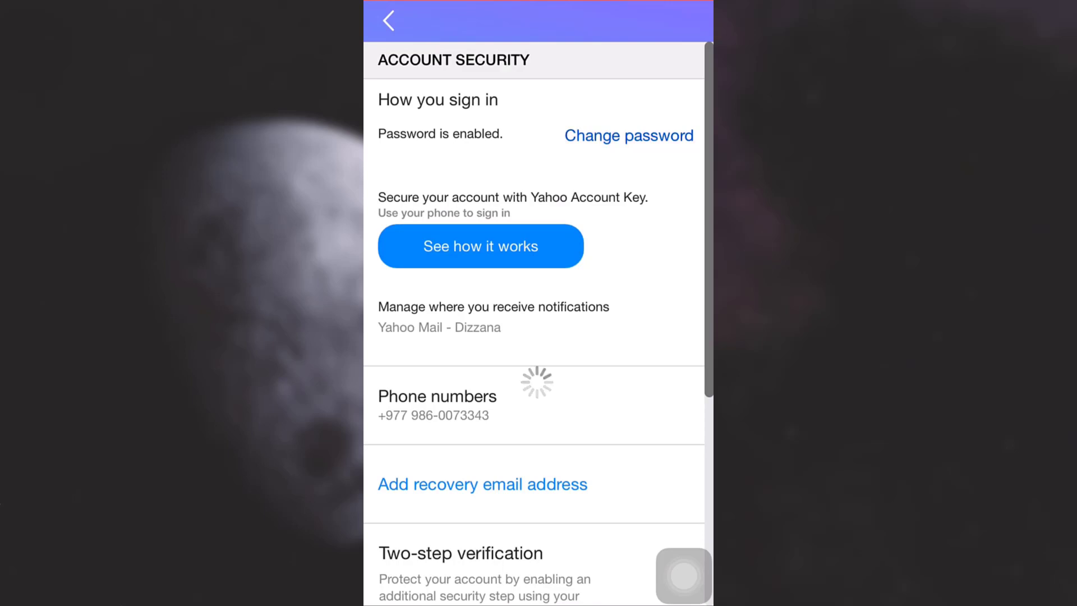
pyautogui.click(481, 246)
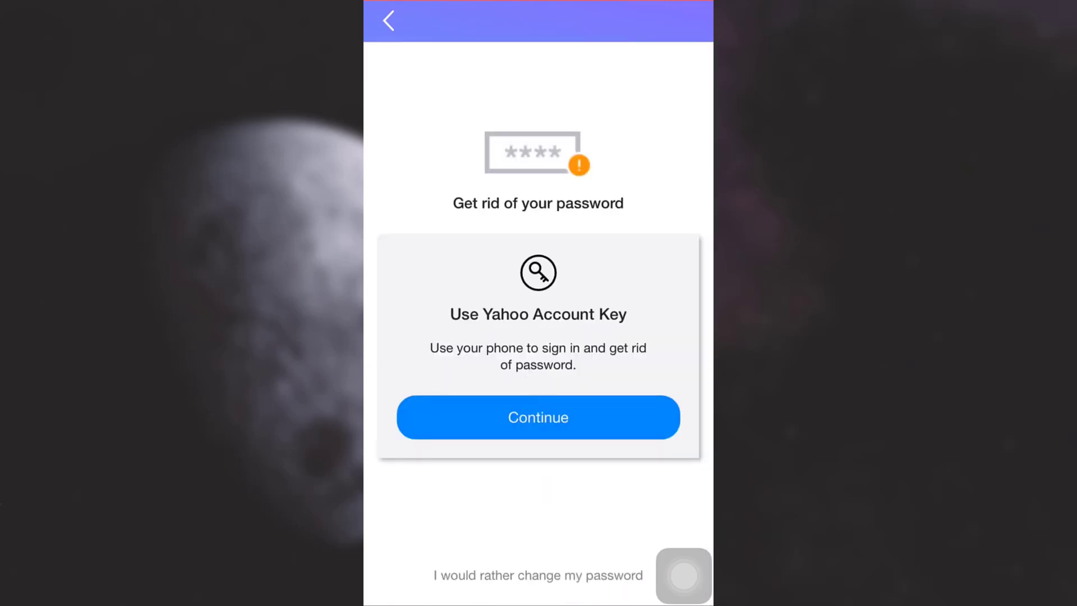
# - Approve the sample Account Key notification, then choose Change my password instead
pyautogui.click(538, 417)
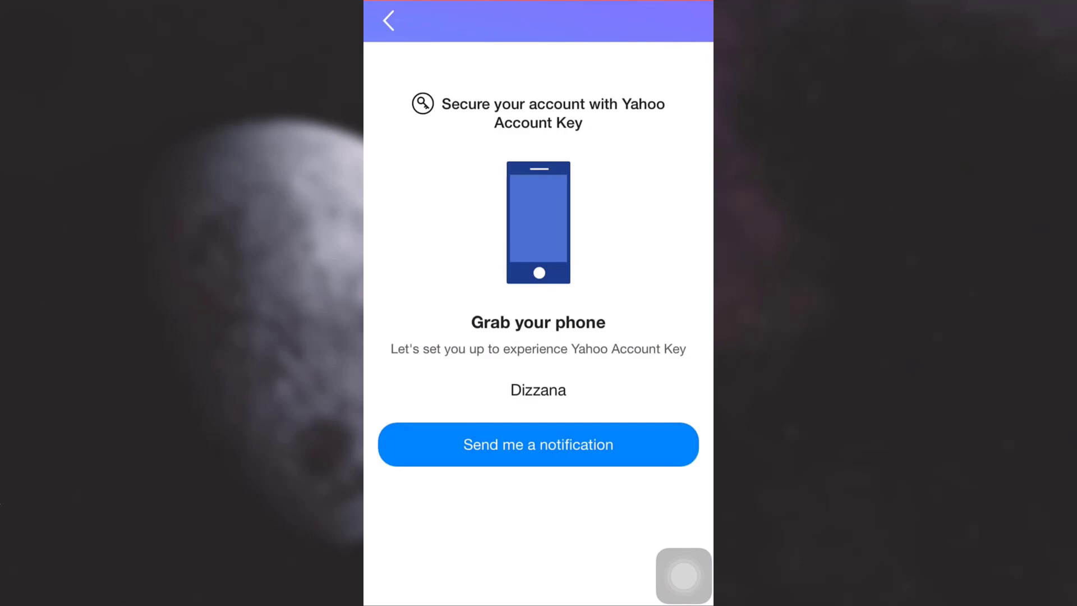
pyautogui.click(538, 443)
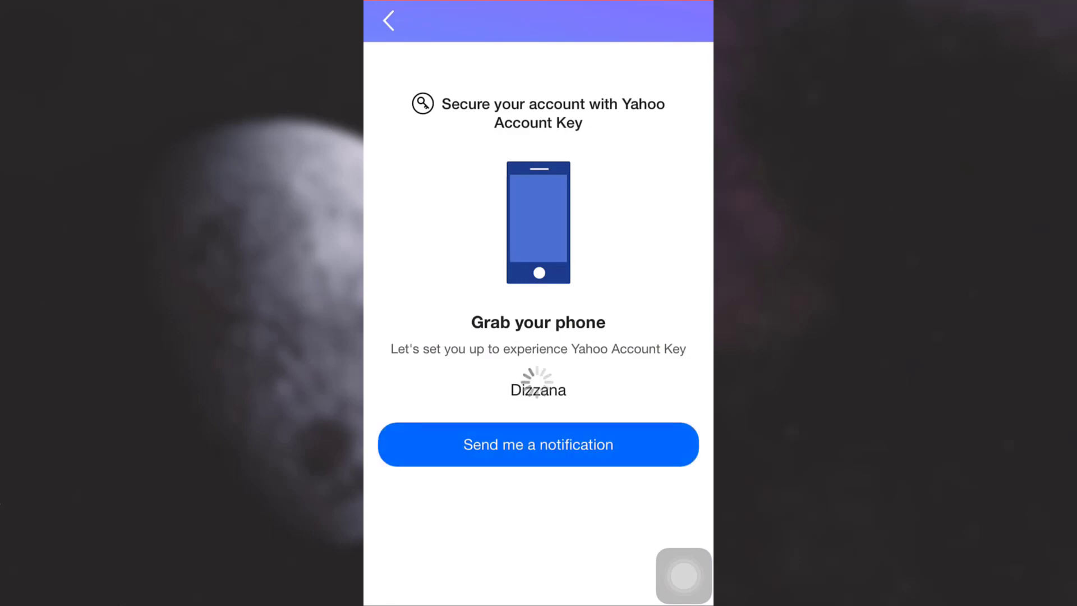
pyautogui.click(538, 444)
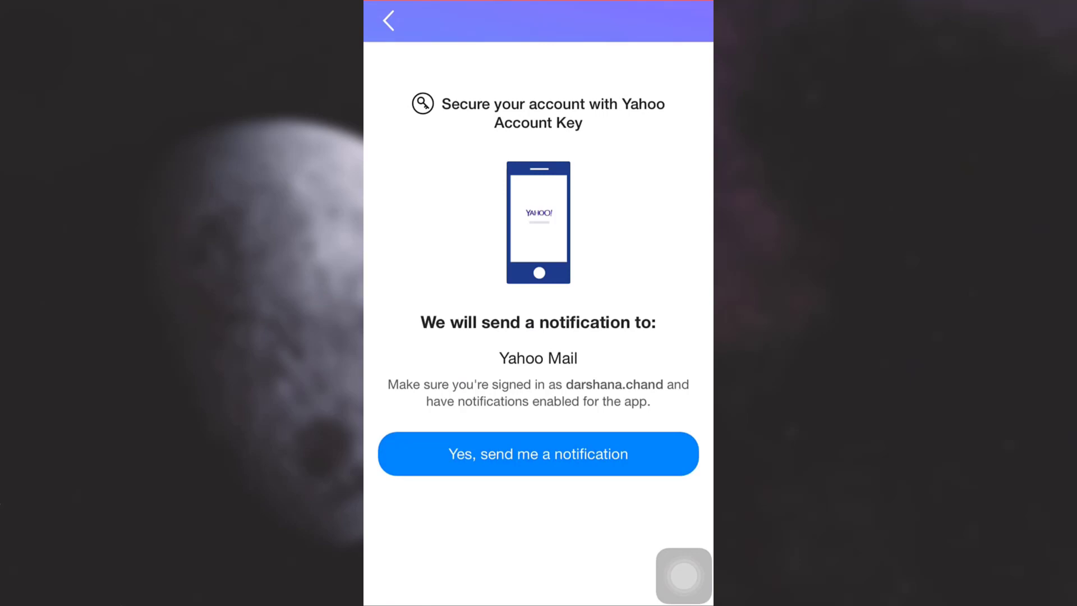
pyautogui.click(538, 454)
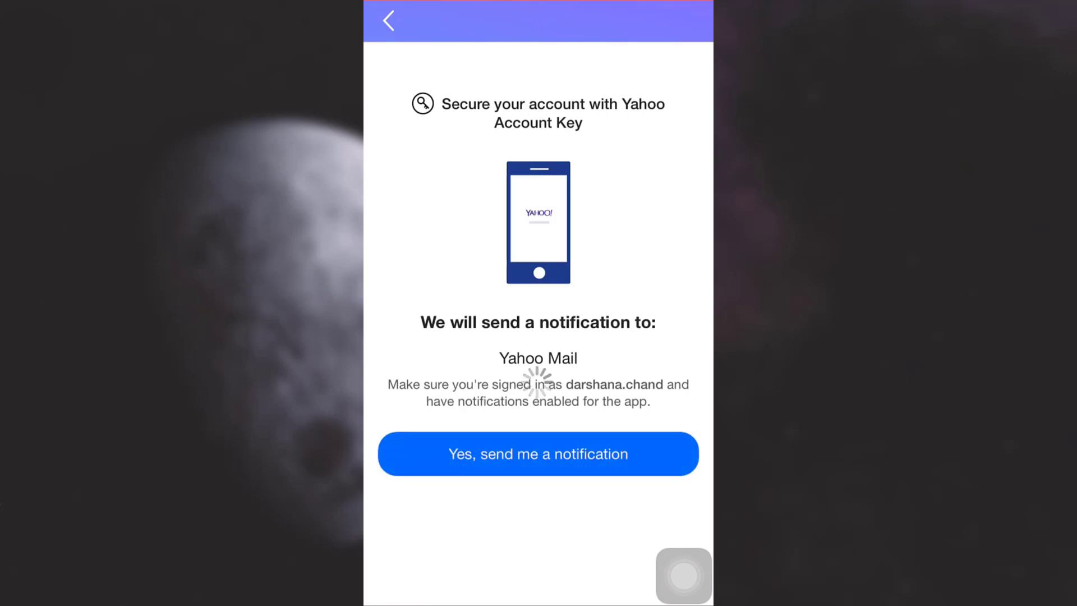
pyautogui.click(538, 453)
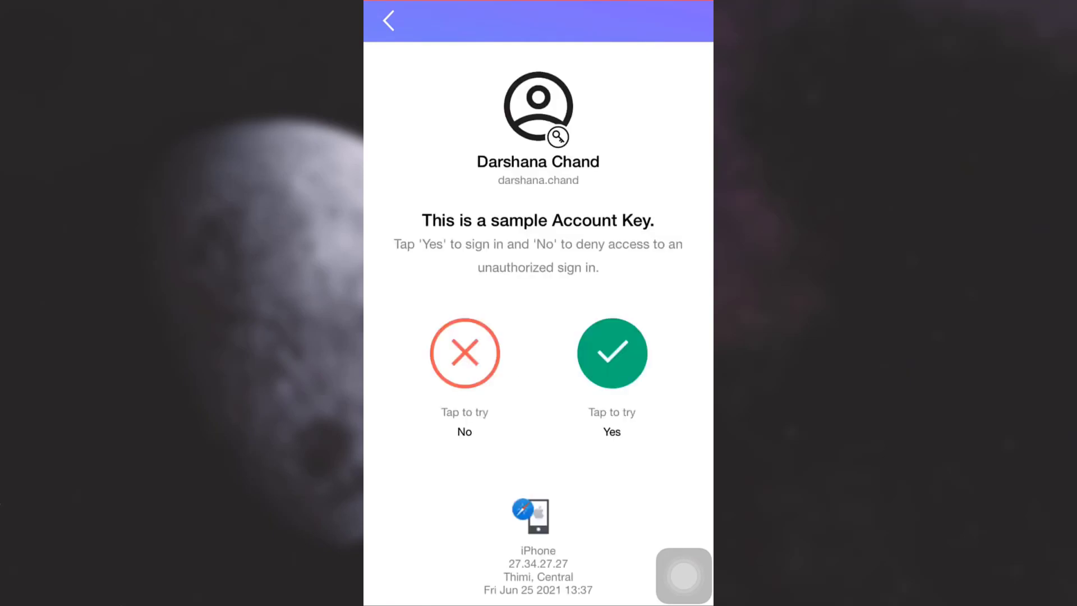
pyautogui.click(610, 353)
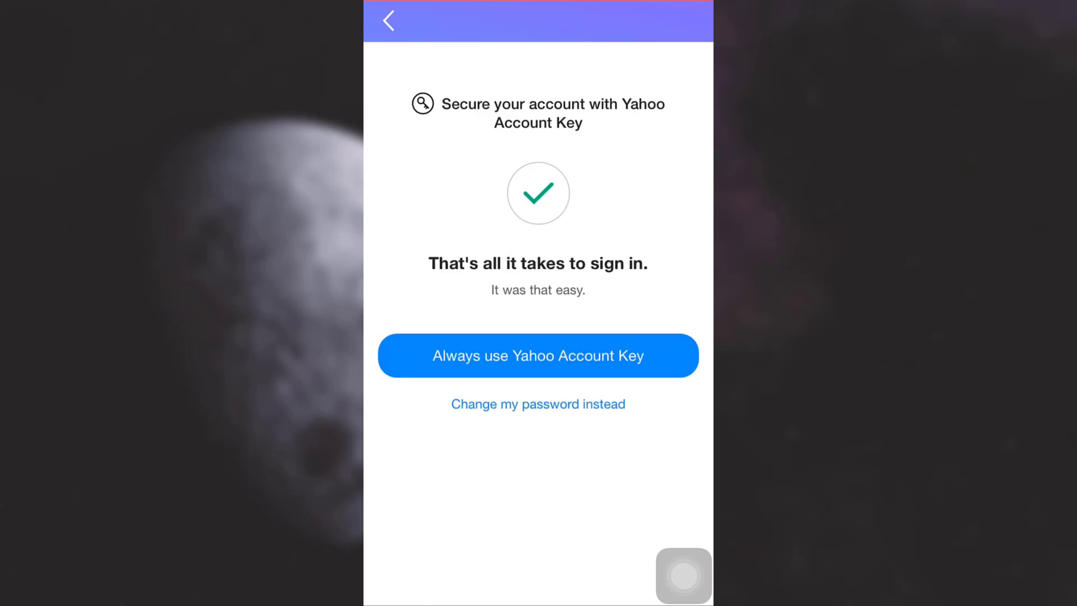
pyautogui.click(538, 355)
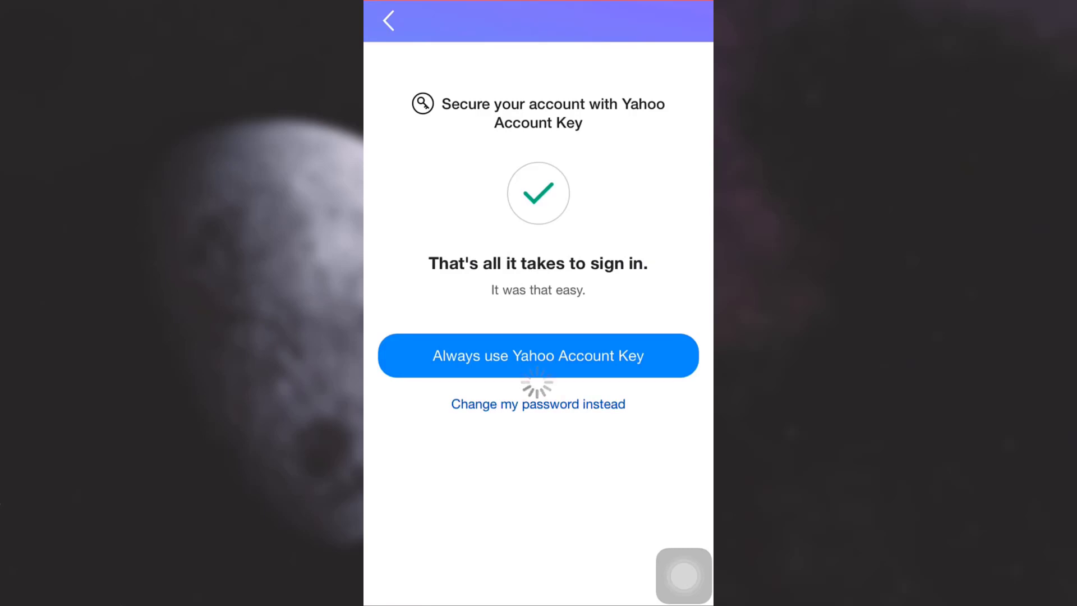
# - Enter a new Moderate-strength password and submit it with Continue
pyautogui.click(538, 404)
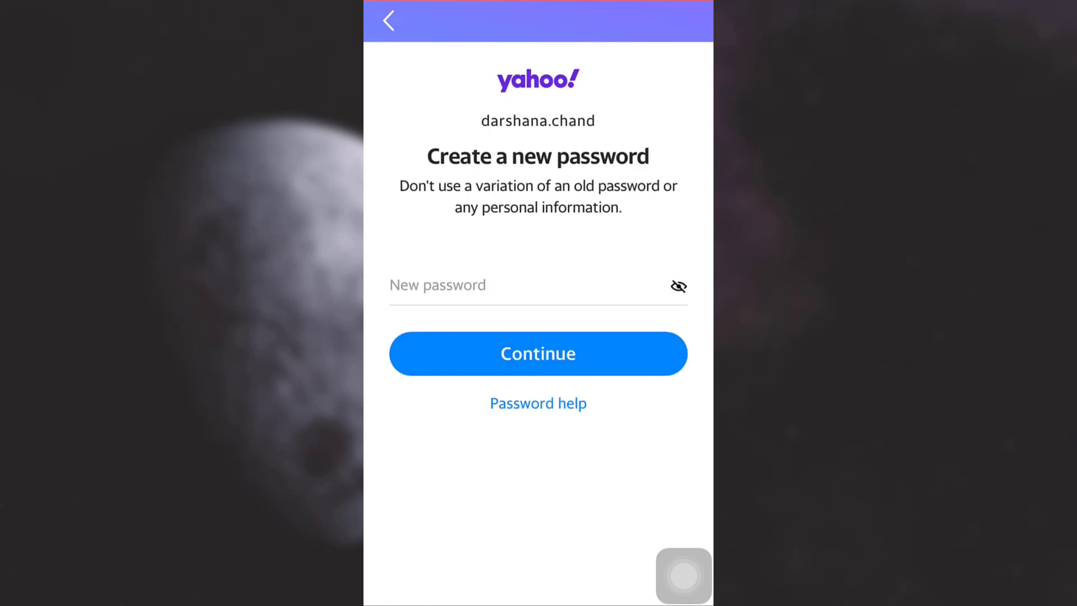
pyautogui.click(538, 285)
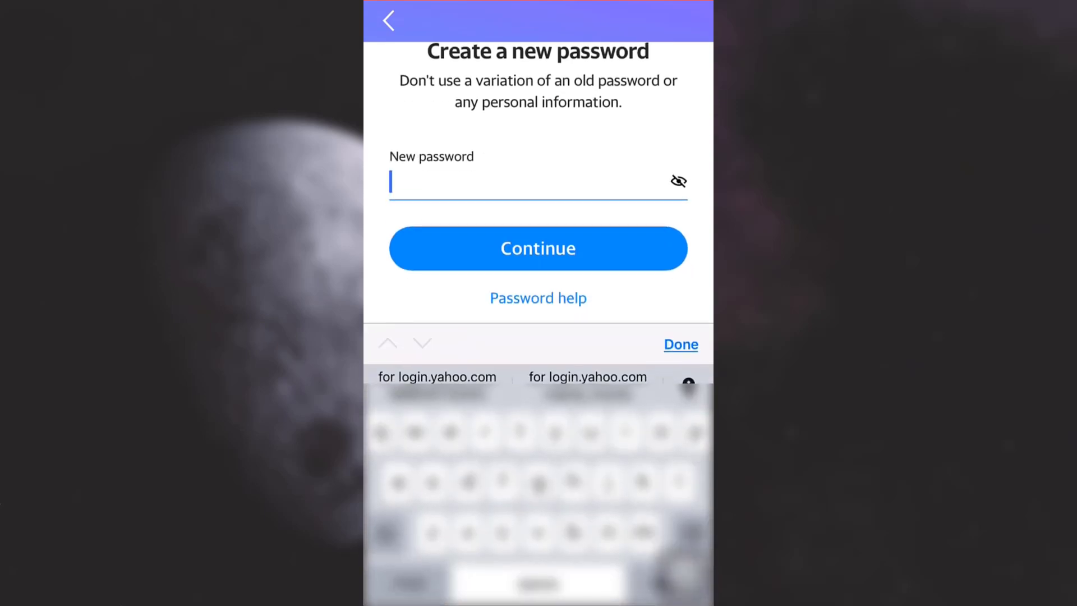
pyautogui.write('N')
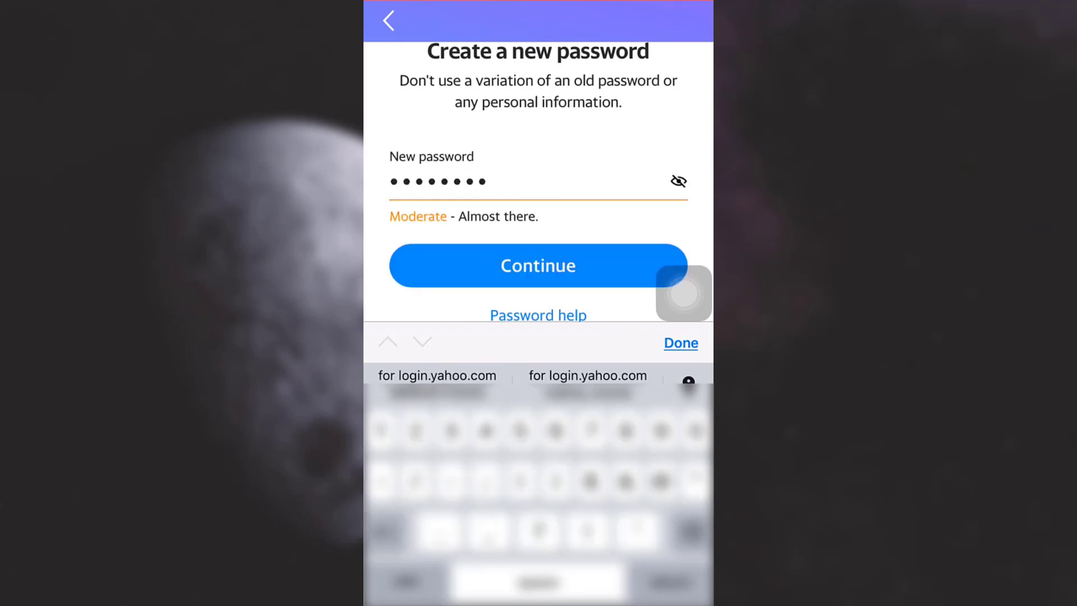
pyautogui.click(538, 265)
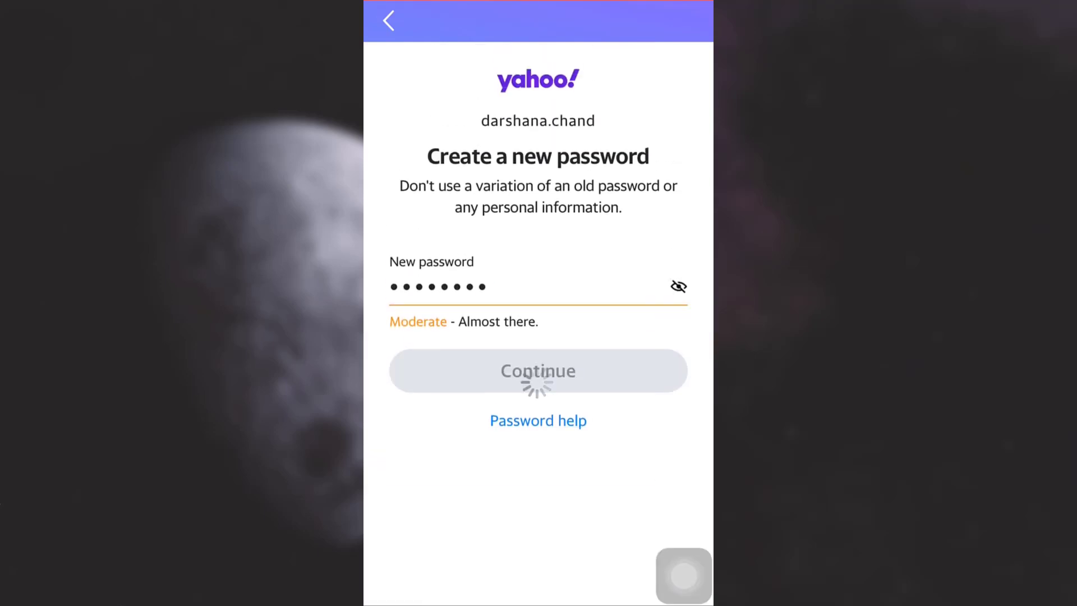
pyautogui.click(538, 370)
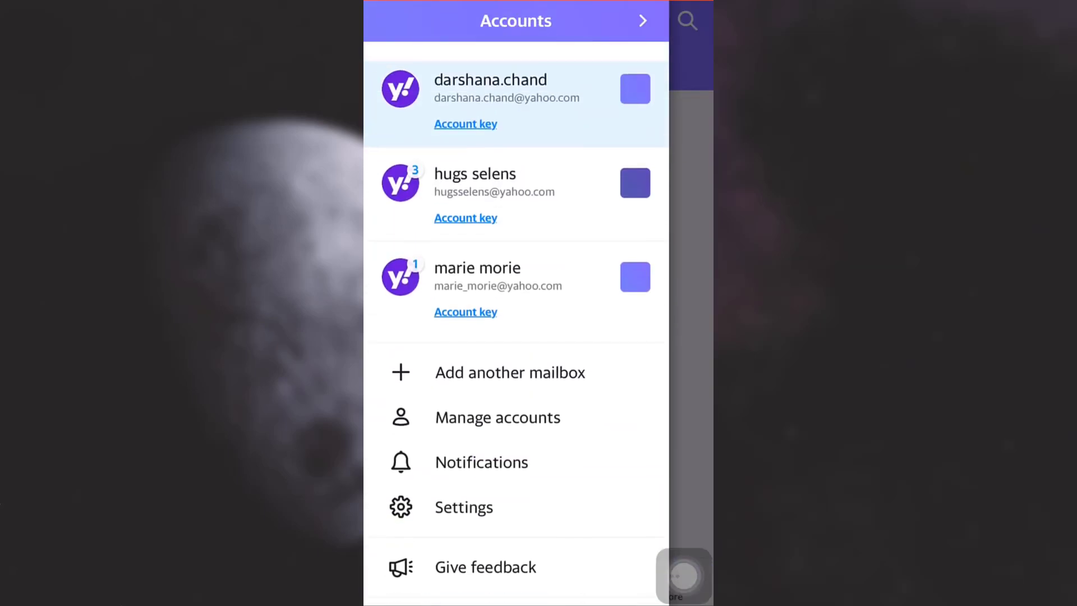
# - Close the Accounts sidebar to return to the main account's empty inbox
pyautogui.click(490, 88)
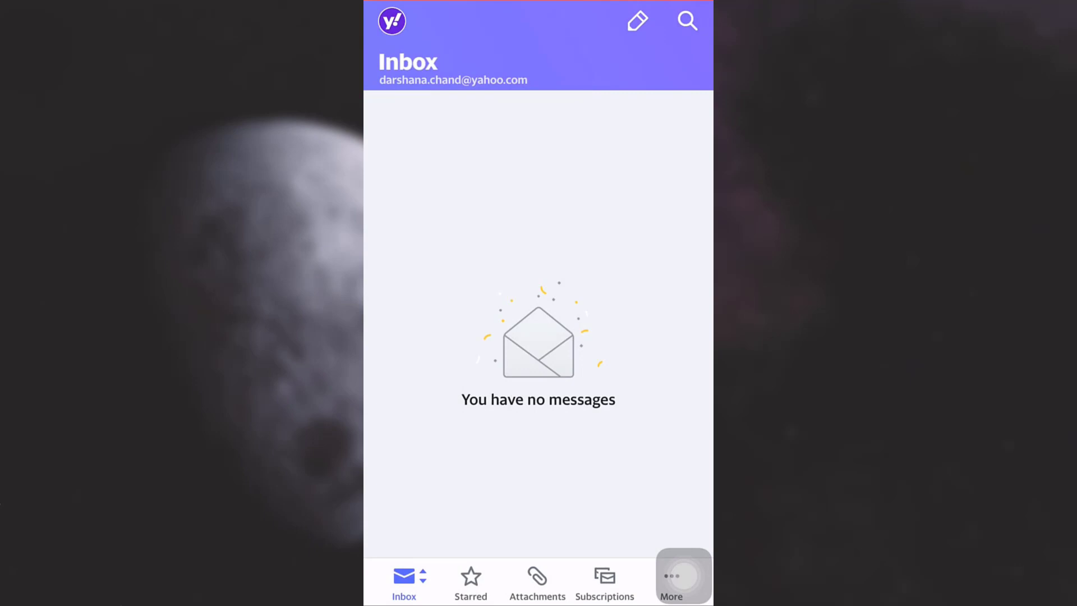